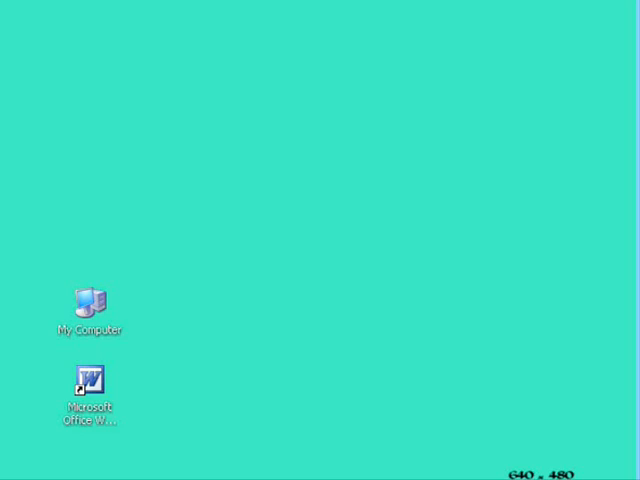
mouse_move(131, 411)
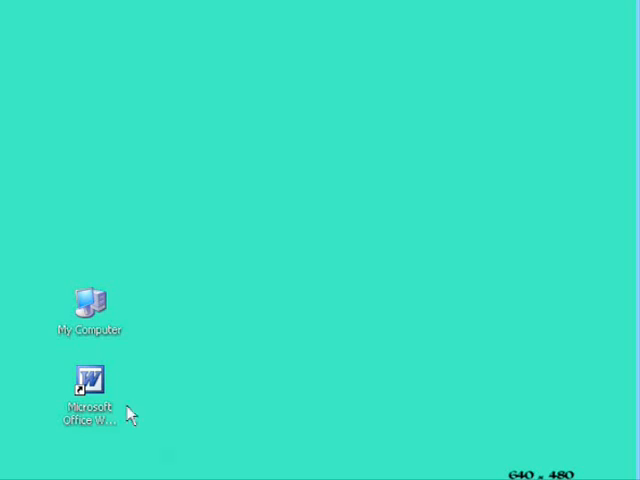
Step: Launch Microsoft Word from its desktop shortcut
left_click(90, 380)
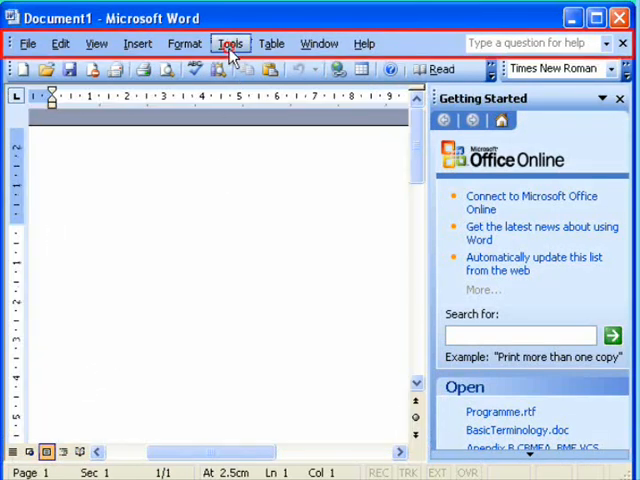
Step: Open Tools > Options on File Locations and select the Workgroup templates entry
left_click(230, 43)
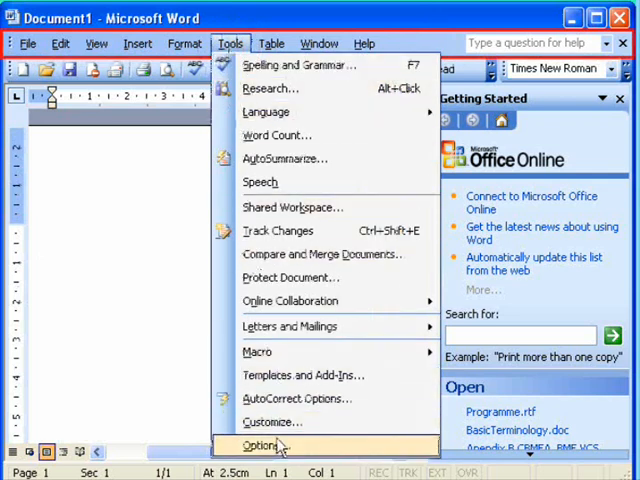
left_click(262, 445)
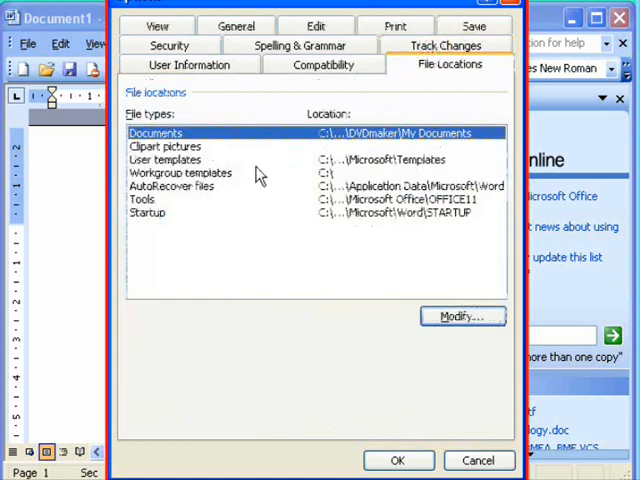
left_click(180, 173)
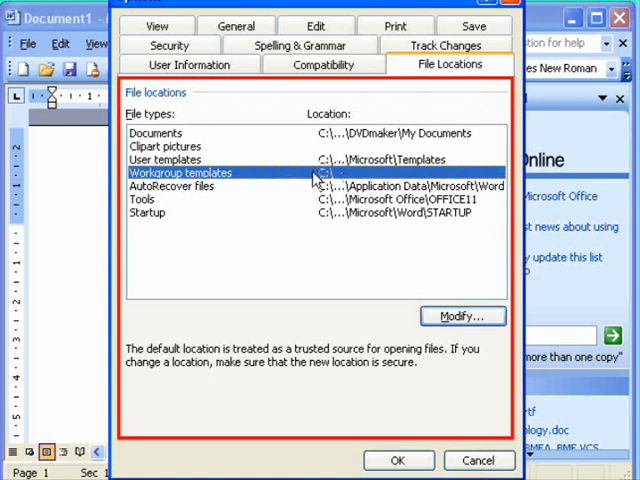
mouse_move(480, 180)
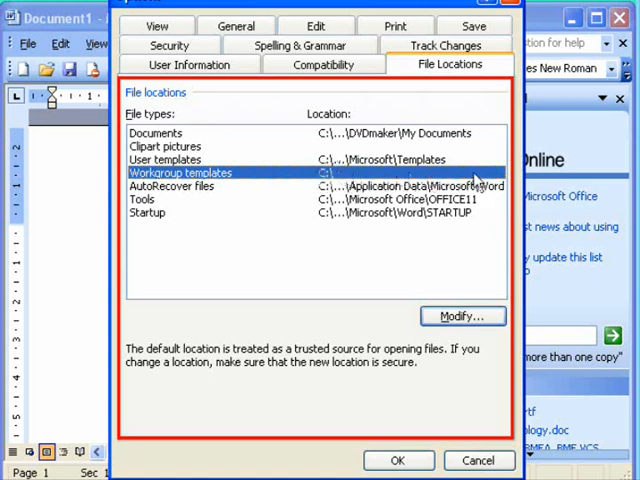
mouse_move(350, 153)
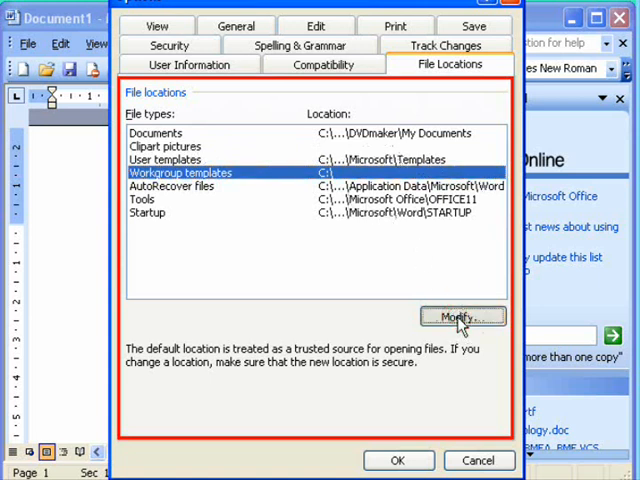
Step: Set the workgroup templates location to C:\templates and confirm the dialogs
left_click(460, 316)
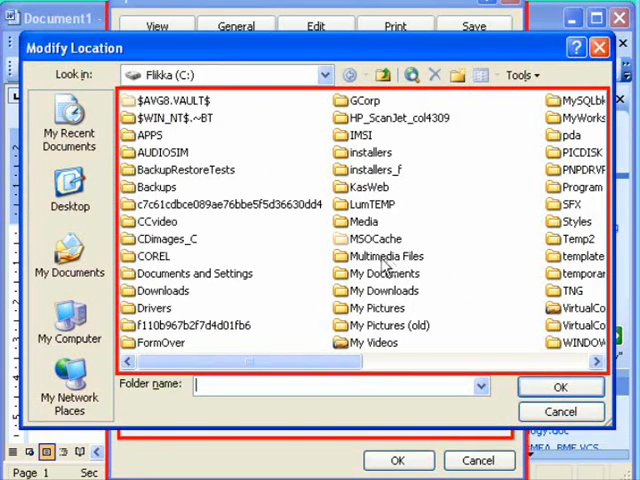
mouse_move(225, 118)
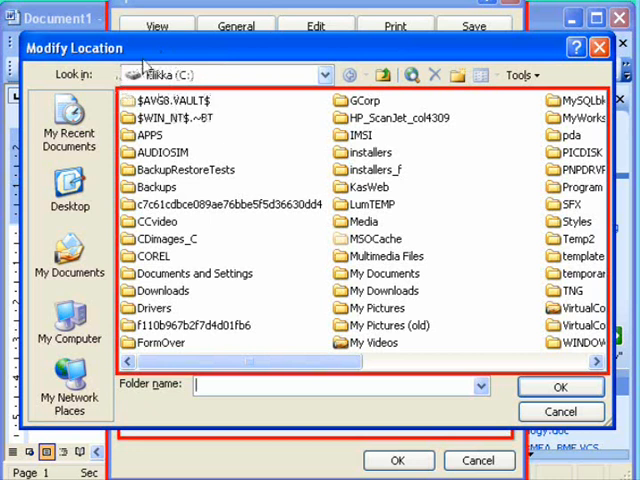
mouse_move(323, 364)
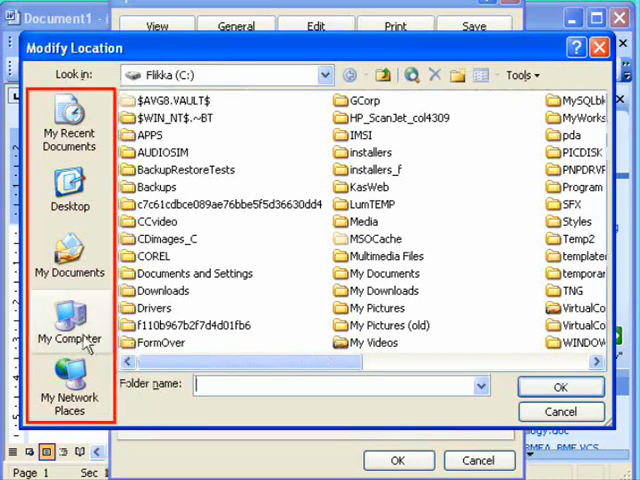
left_click(70, 320)
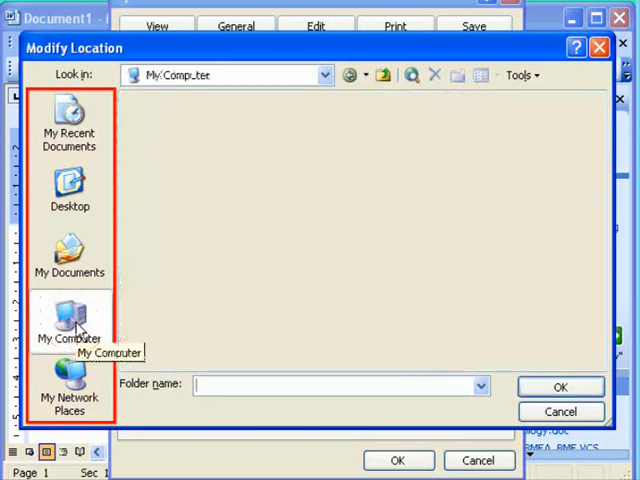
left_click(69, 320)
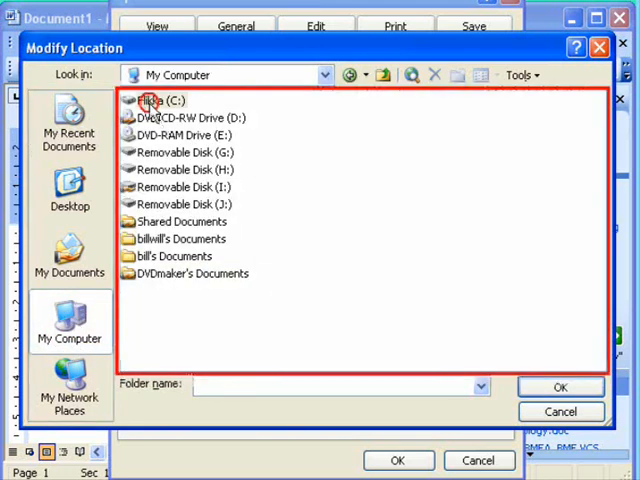
double_click(168, 100)
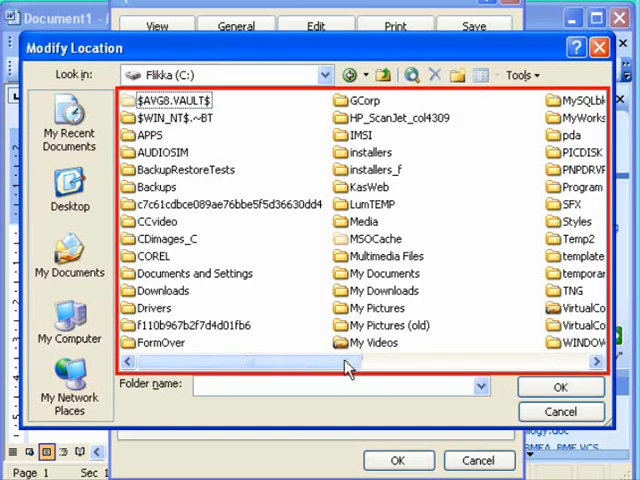
scroll("right", 3)
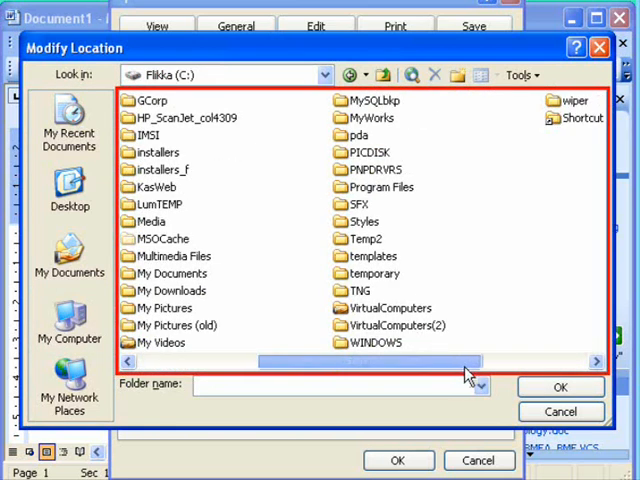
left_click(369, 256)
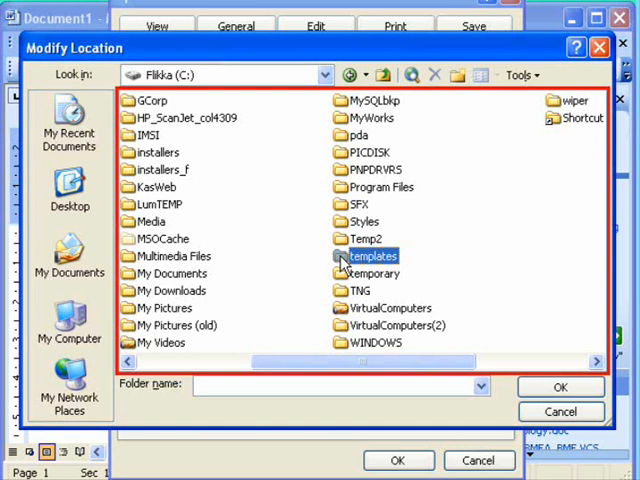
double_click(371, 256)
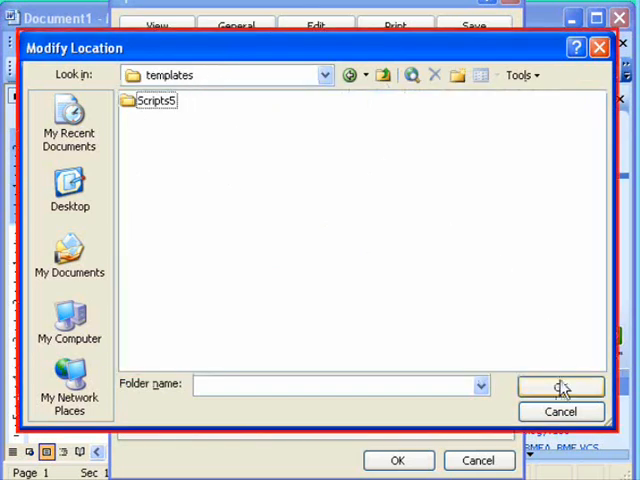
left_click(561, 387)
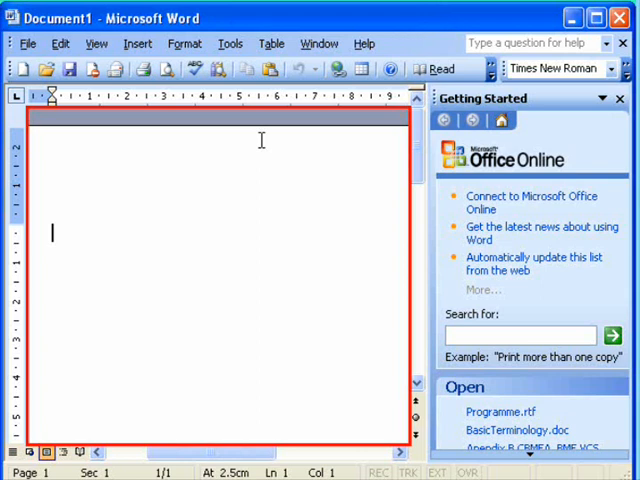
mouse_move(255, 132)
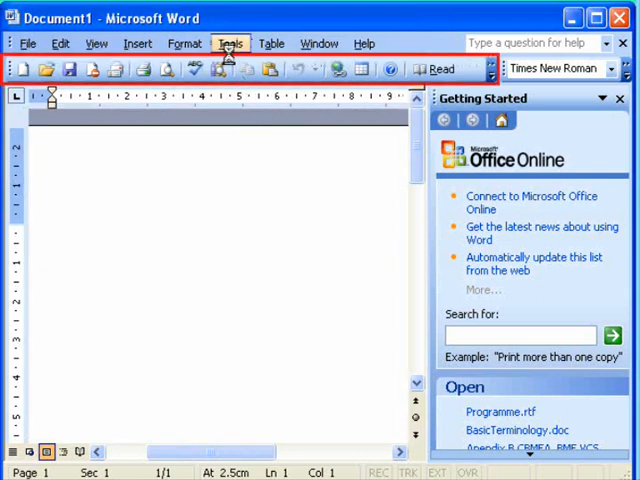
Step: Open the Tools menu to reach the macro security settings
left_click(230, 43)
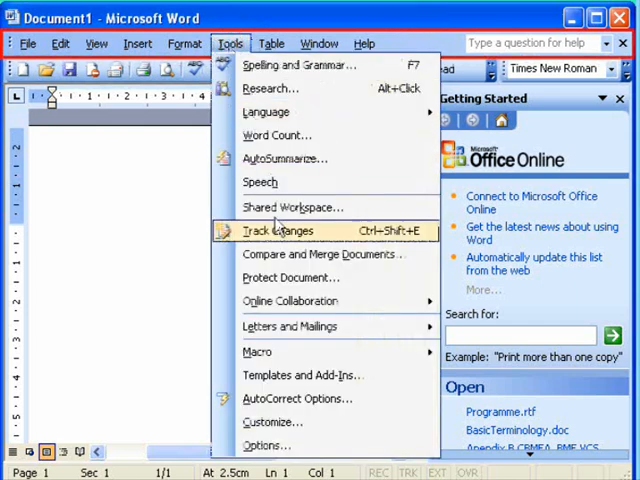
mouse_move(258, 351)
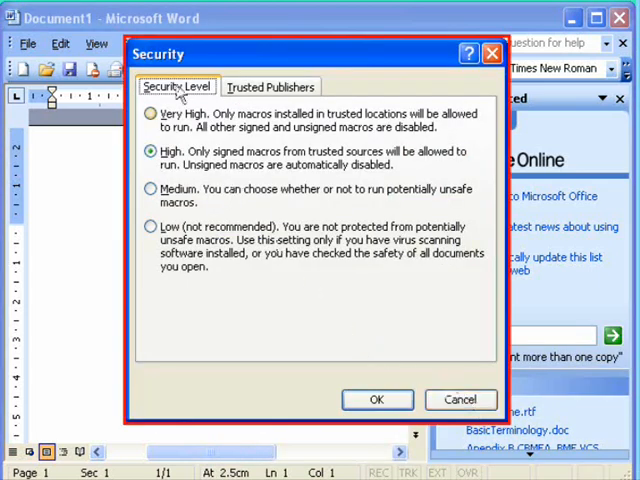
mouse_move(152, 210)
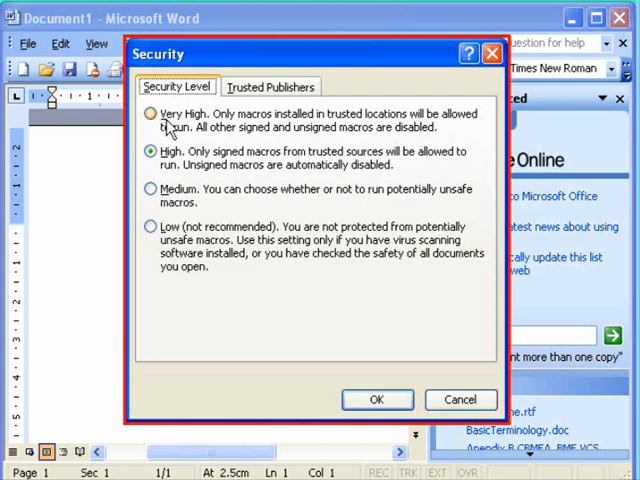
mouse_move(190, 165)
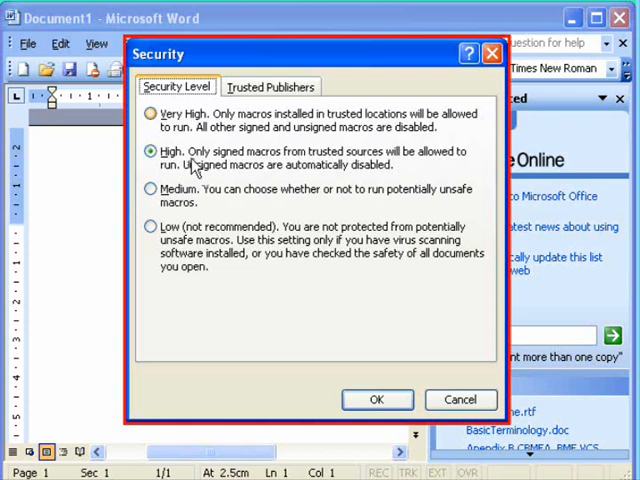
mouse_move(150, 190)
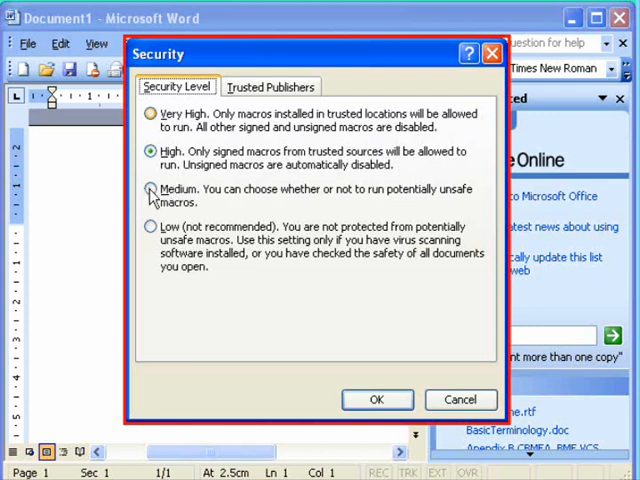
Step: Select the Medium macro security level and confirm it
left_click(151, 189)
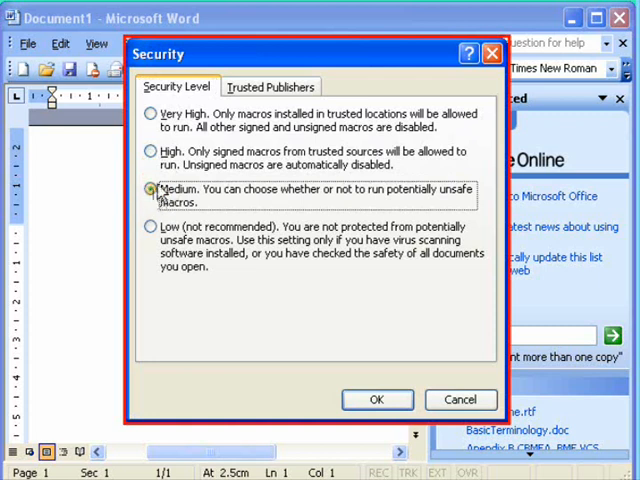
mouse_move(303, 197)
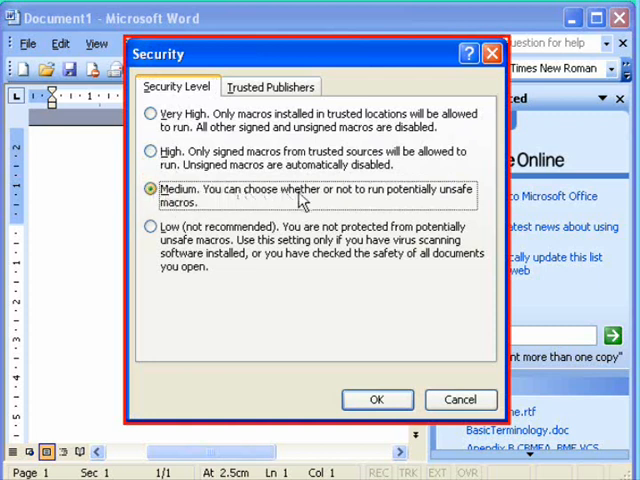
mouse_move(188, 210)
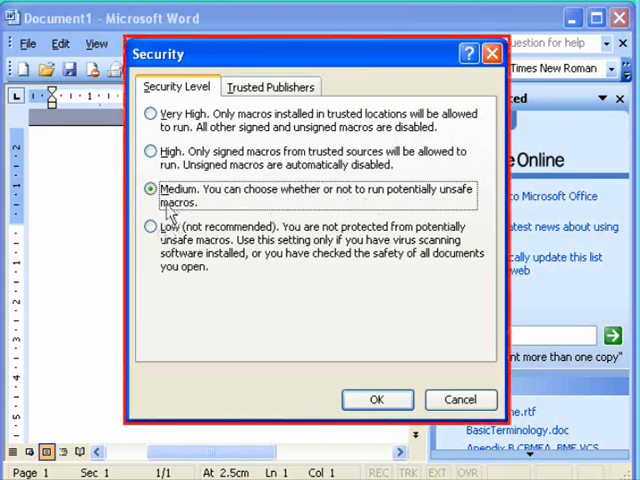
mouse_move(150, 227)
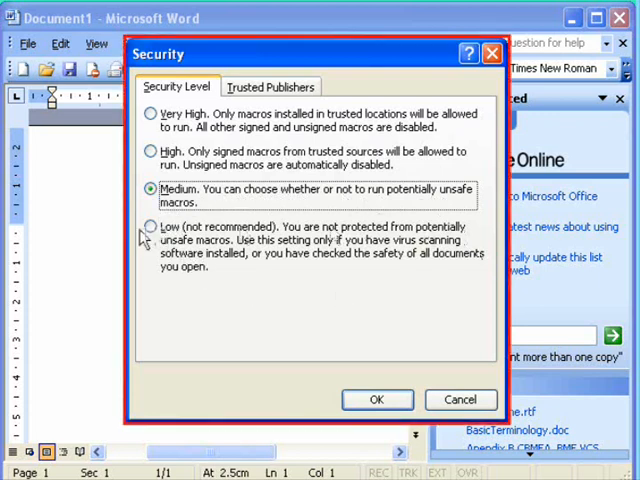
mouse_move(478, 243)
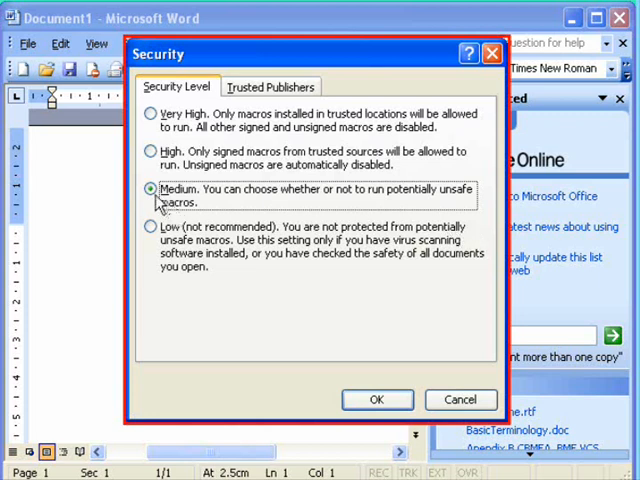
mouse_move(150, 200)
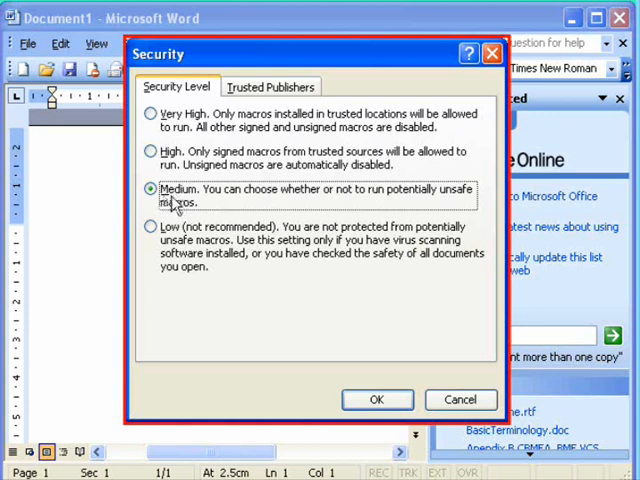
mouse_move(205, 204)
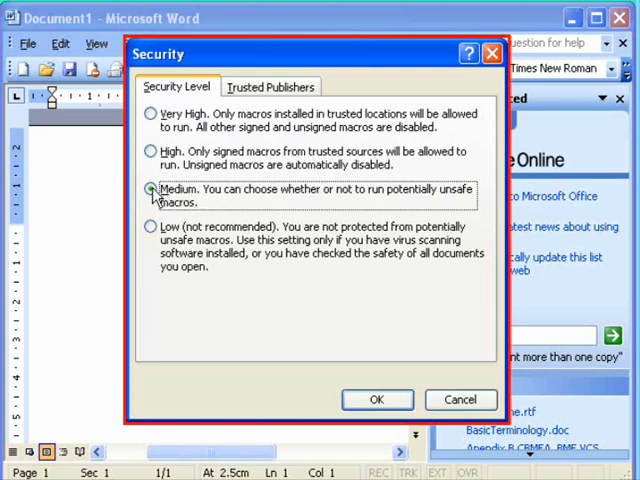
mouse_move(168, 165)
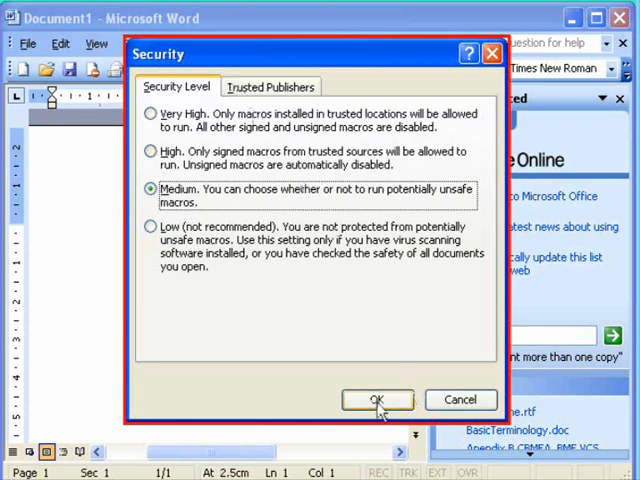
left_click(377, 400)
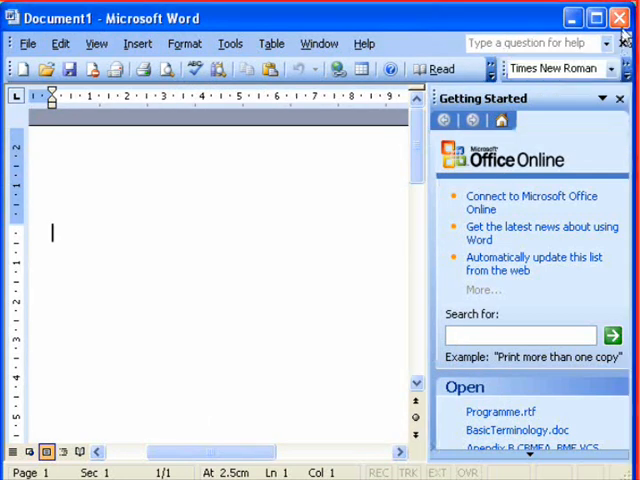
Step: Close the Microsoft Word window
left_click(620, 17)
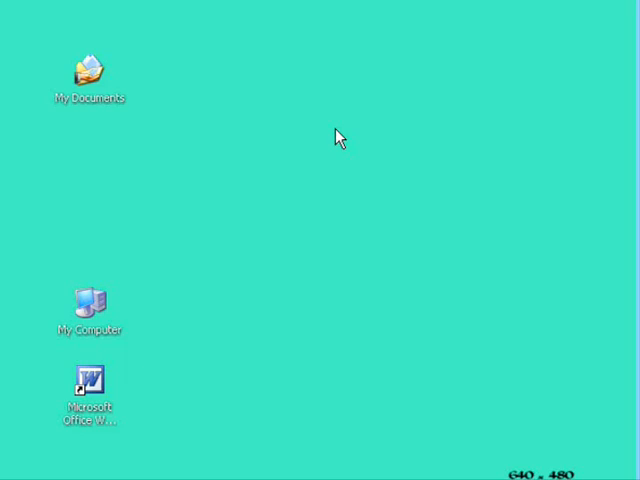
mouse_move(95, 95)
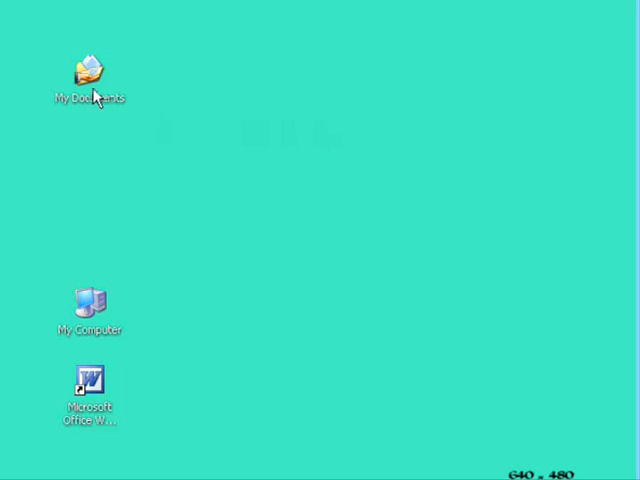
Step: Open My Documents and switch its view to Icons
double_click(89, 70)
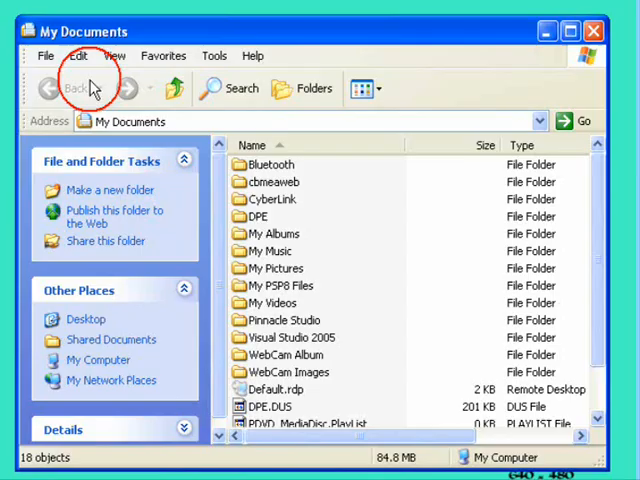
mouse_move(427, 166)
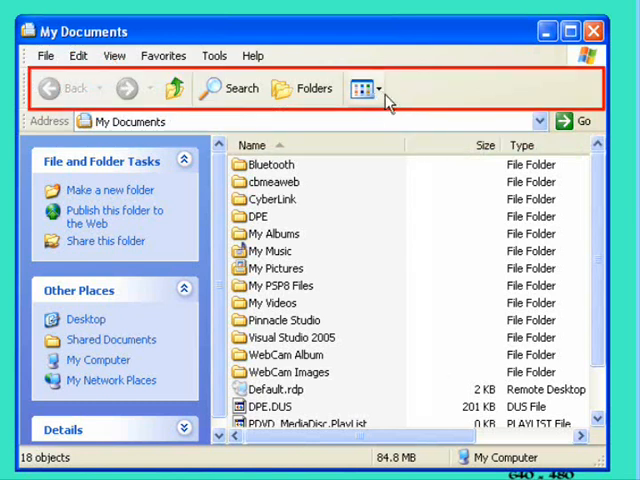
left_click(378, 89)
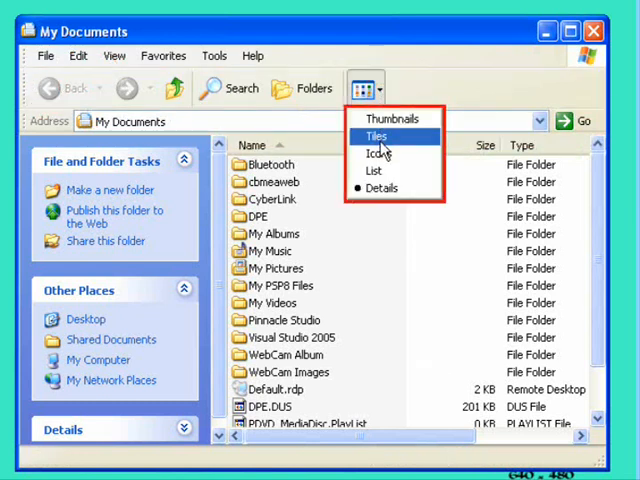
left_click(376, 135)
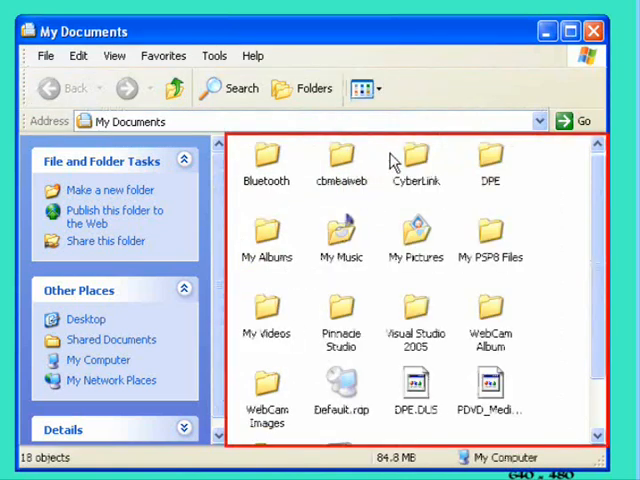
scroll("down", 3)
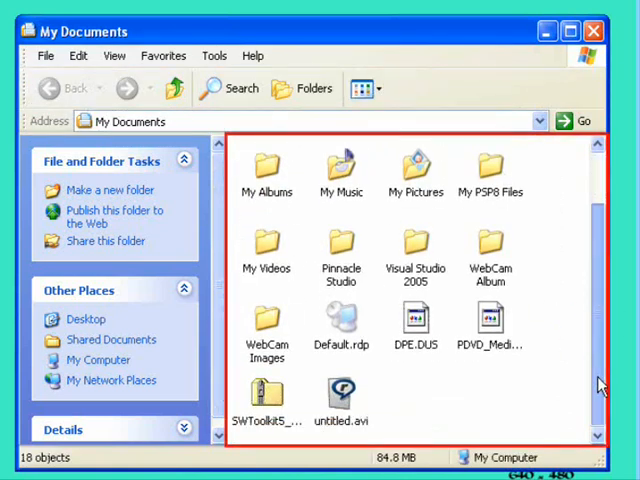
scroll("up", 3)
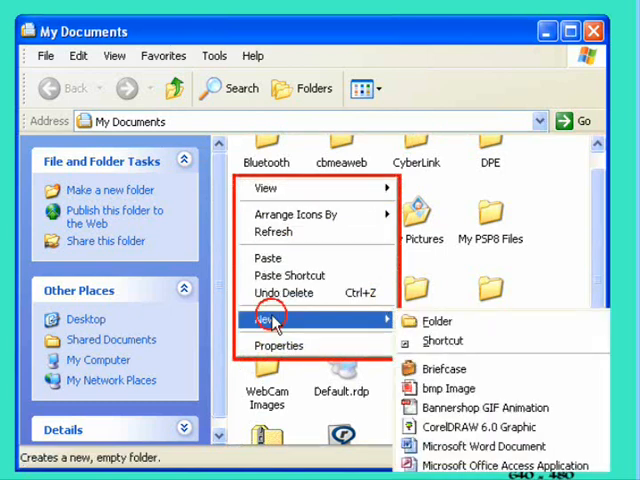
mouse_move(435, 321)
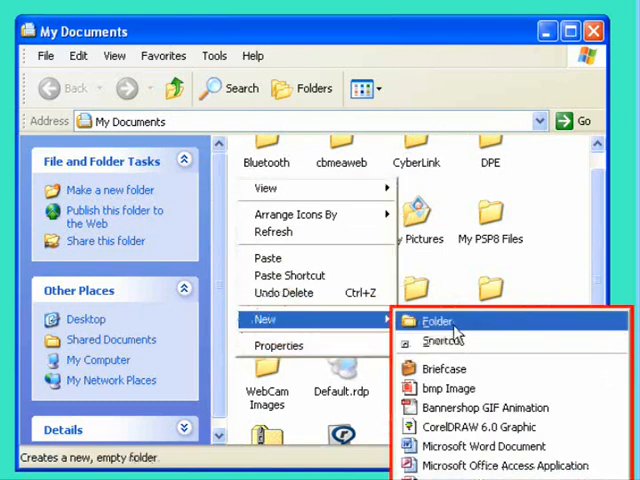
Step: Add a new folder to My Documents and name it MyScripts
left_click(436, 321)
type("MyScrip")
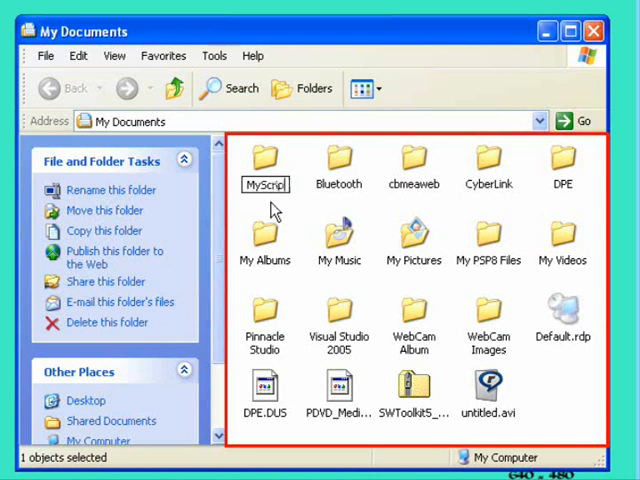
type("s")
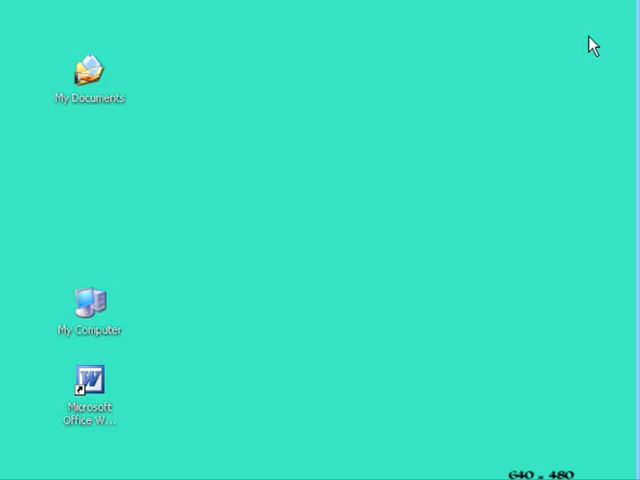
mouse_move(617, 61)
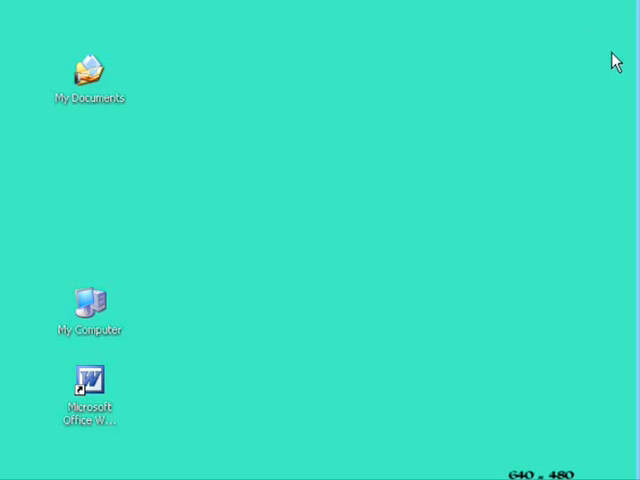